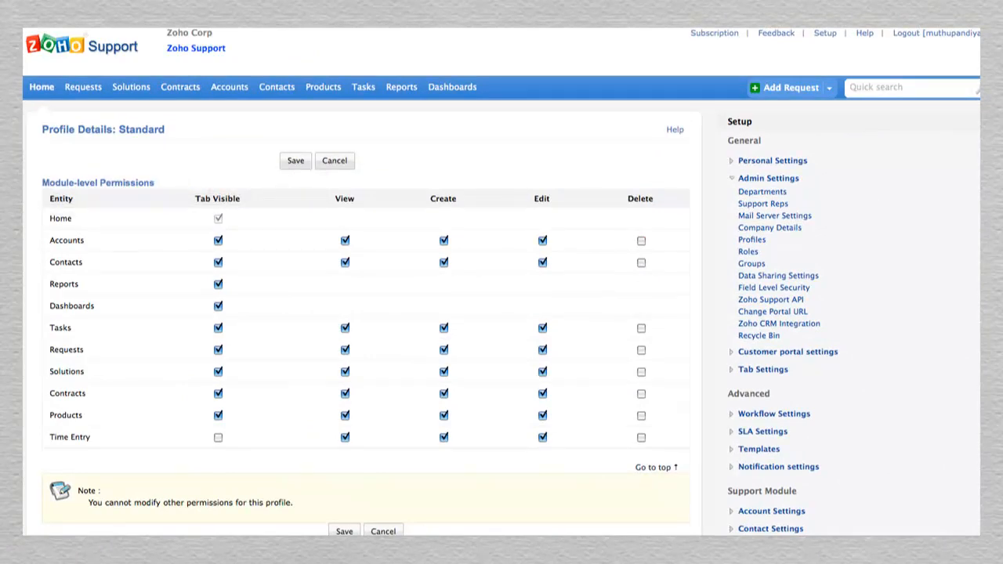
Step: Go to the Roles hierarchy under Admin Settings and start a blank New Role form
click(748, 251)
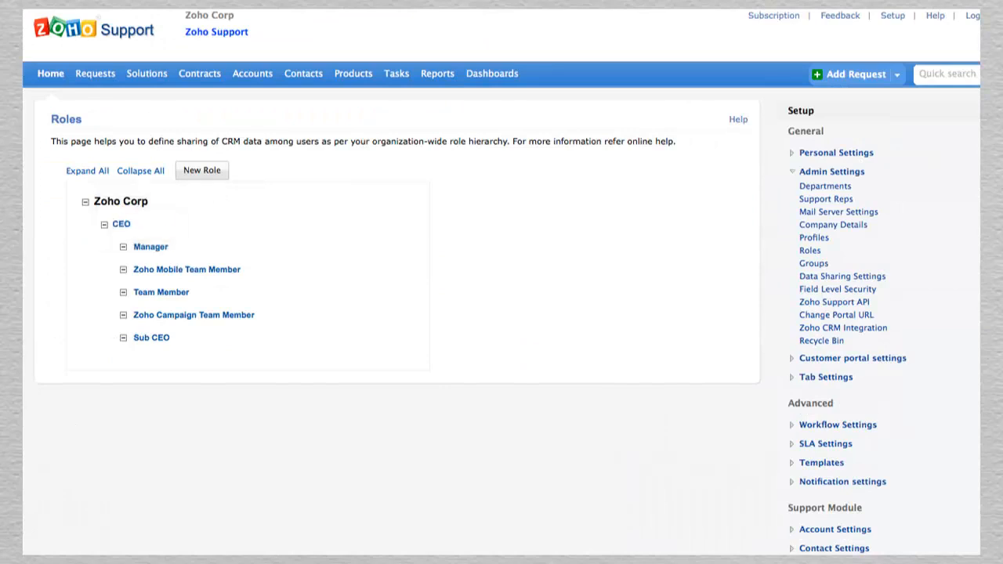
click(201, 170)
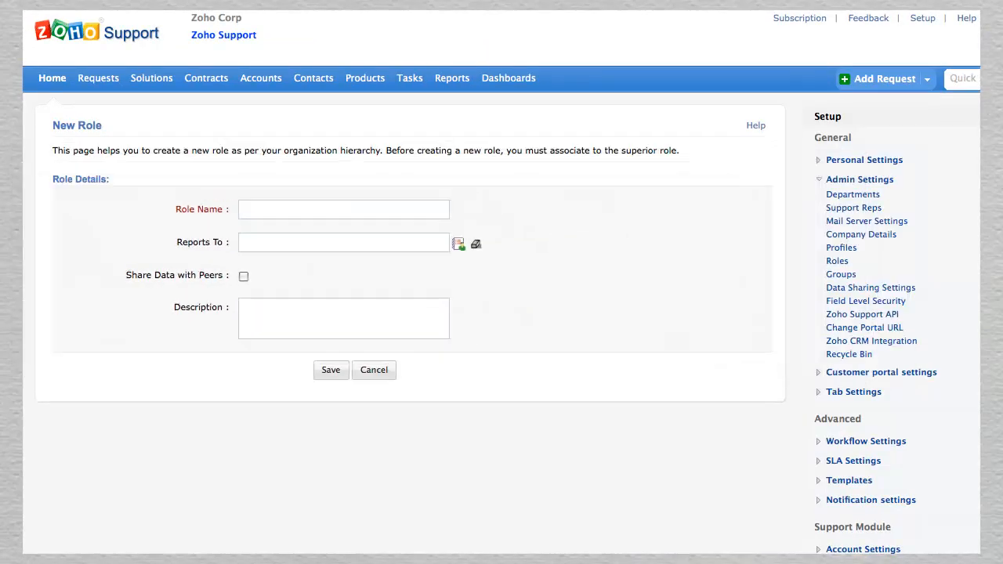